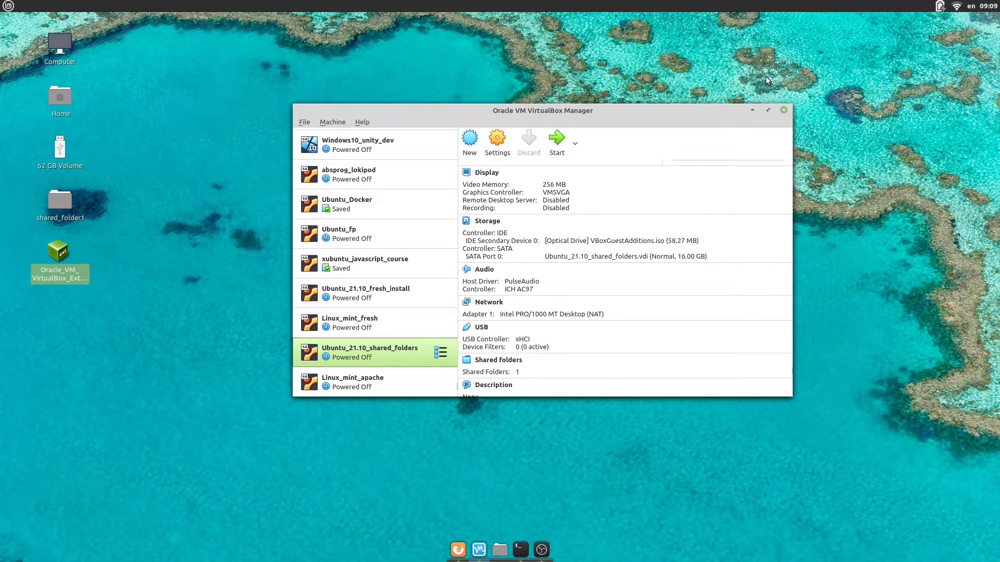
# Step: View the VM's USB settings, which list no devices available to filter
pyautogui.click(59, 250)
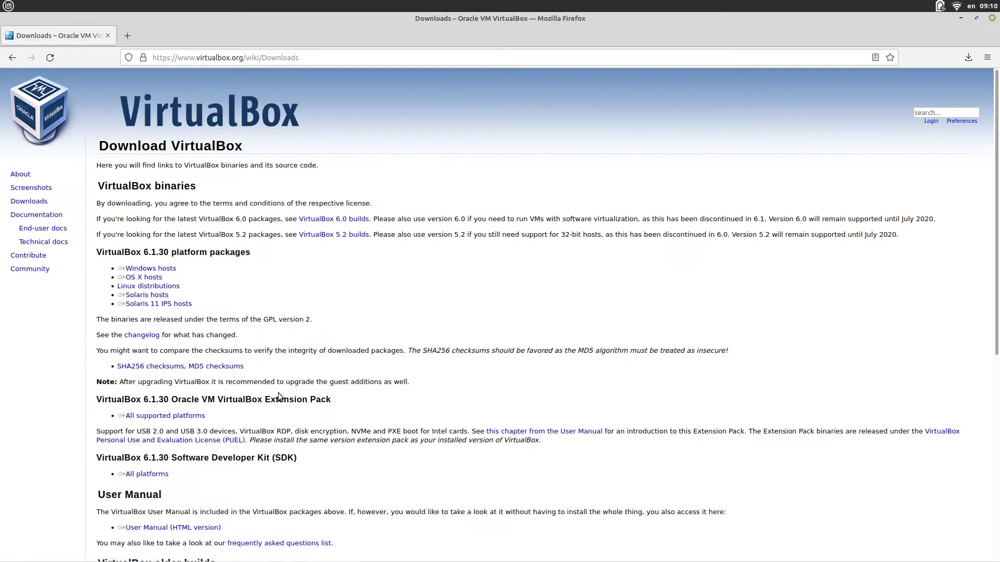
pyautogui.click(165, 416)
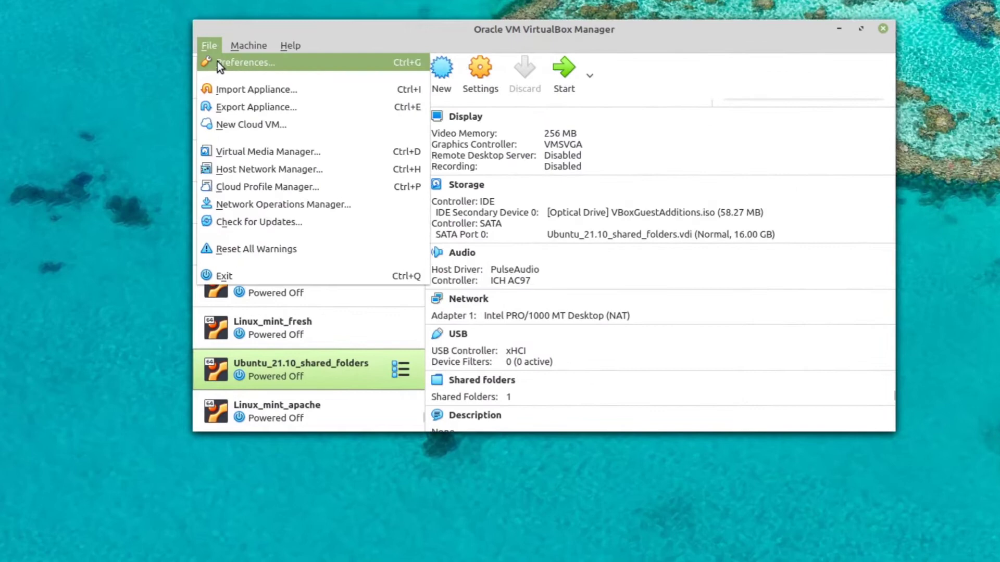
# Step: Check the installed extension packs in VirtualBox Preferences and leave without adding one
pyautogui.click(247, 62)
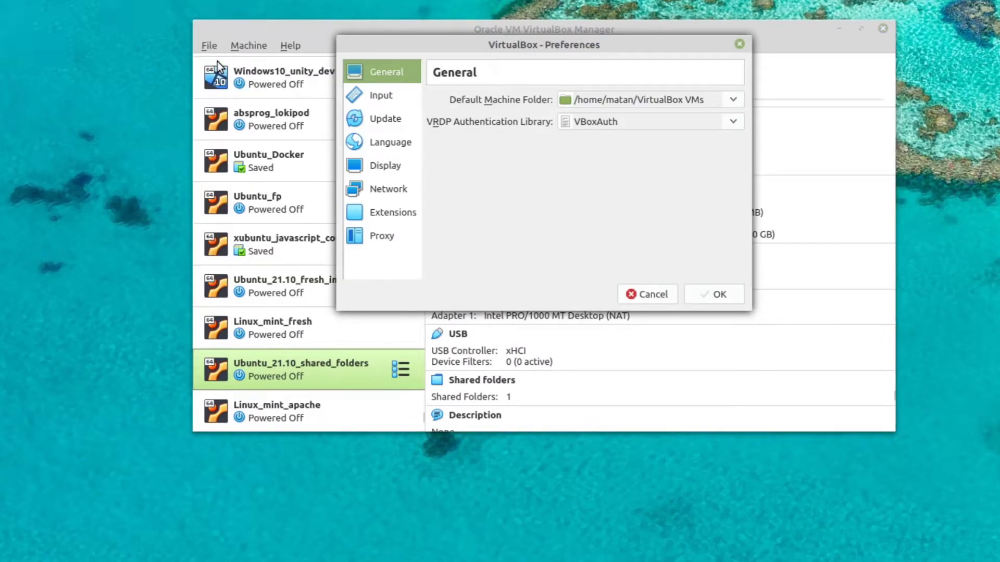
pyautogui.click(393, 213)
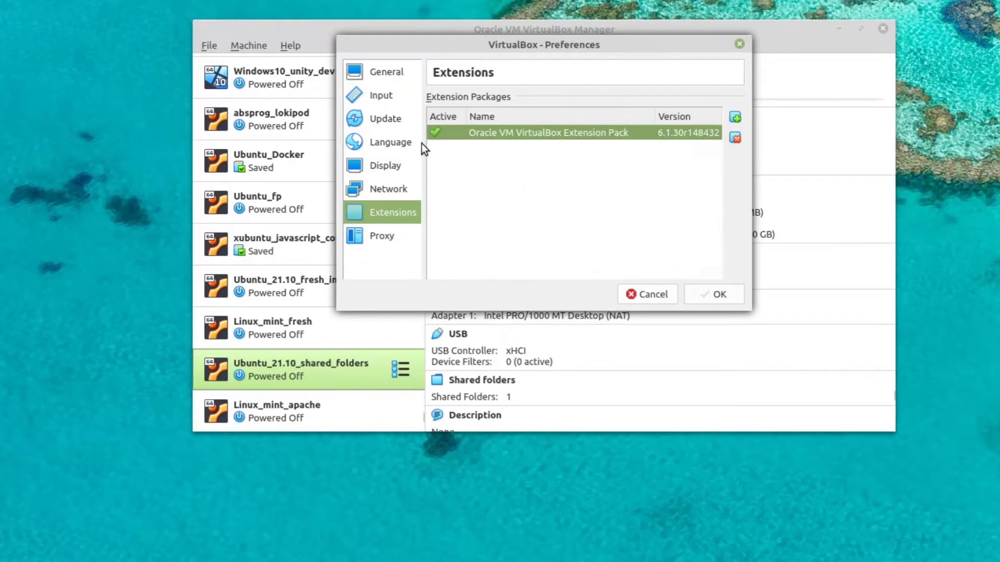
pyautogui.moveTo(566, 204)
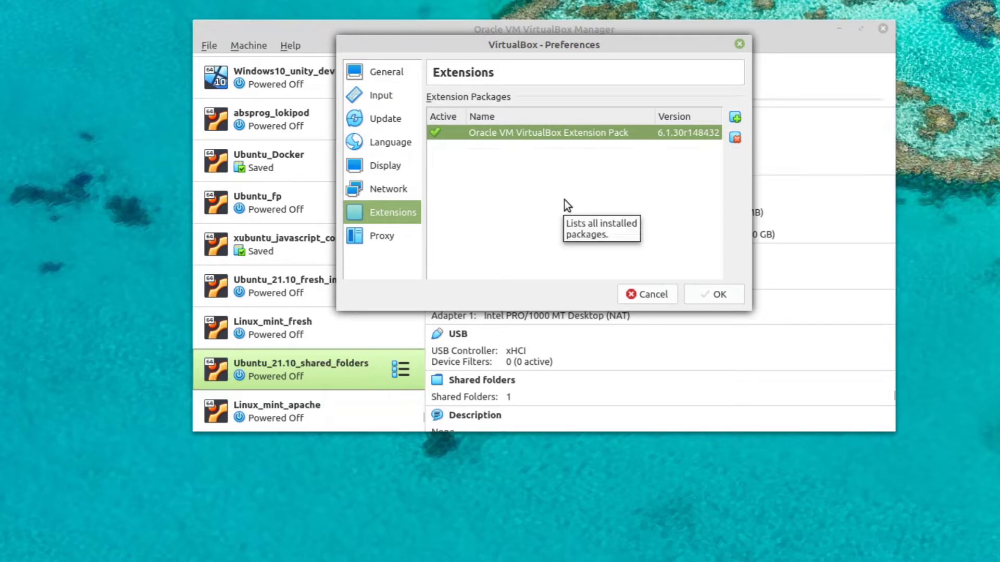
pyautogui.moveTo(736, 117)
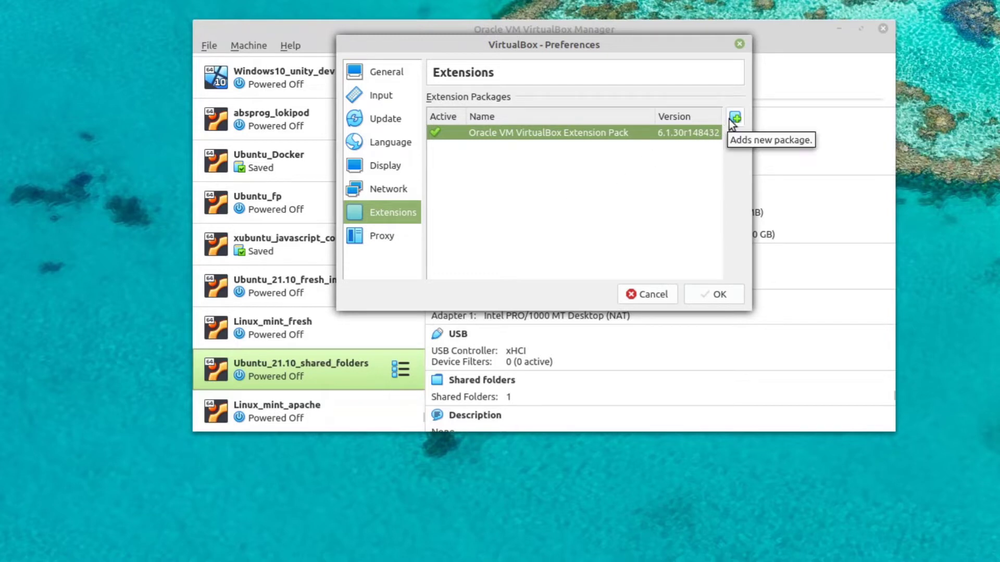
pyautogui.click(735, 117)
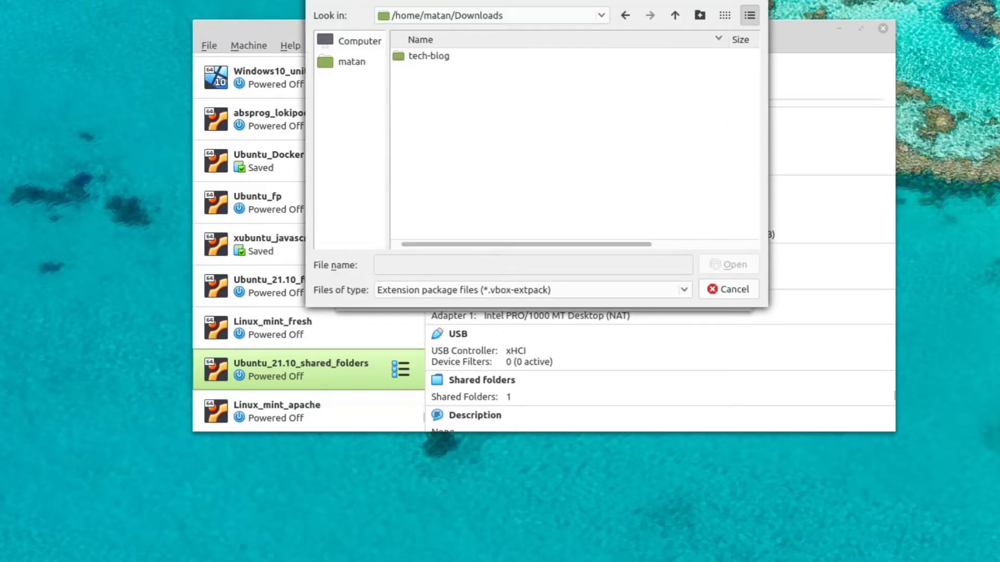
pyautogui.moveTo(731, 286)
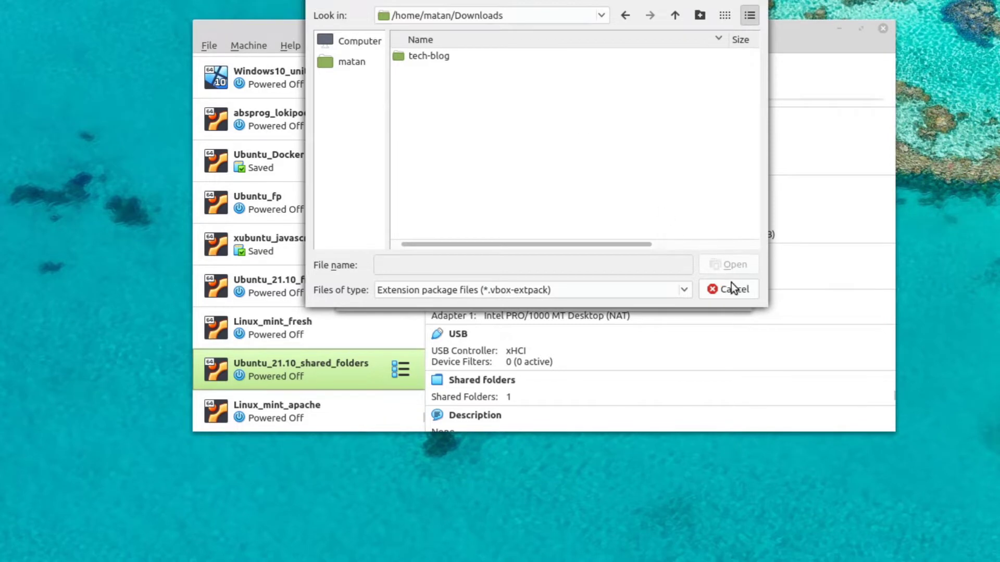
pyautogui.click(731, 289)
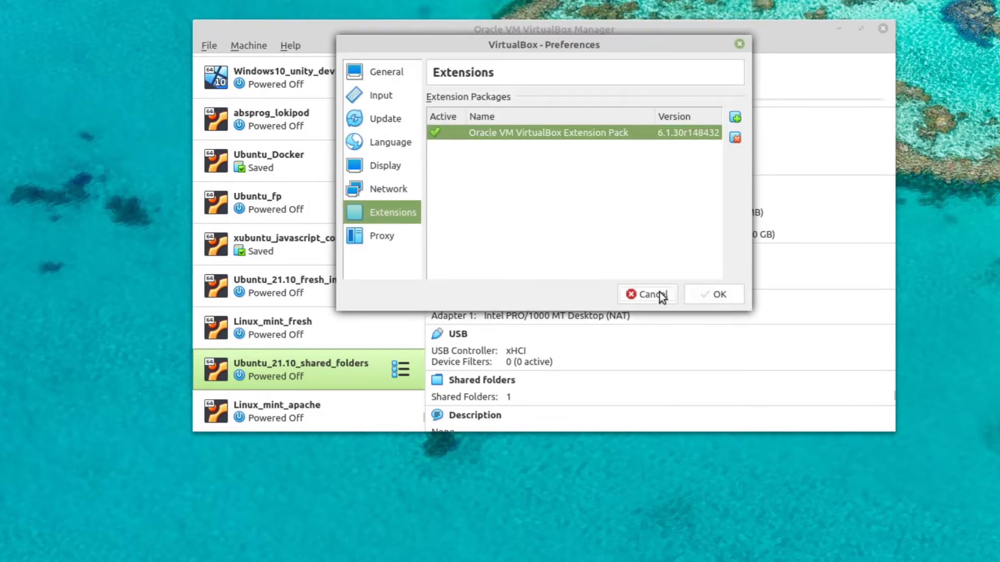
pyautogui.click(648, 294)
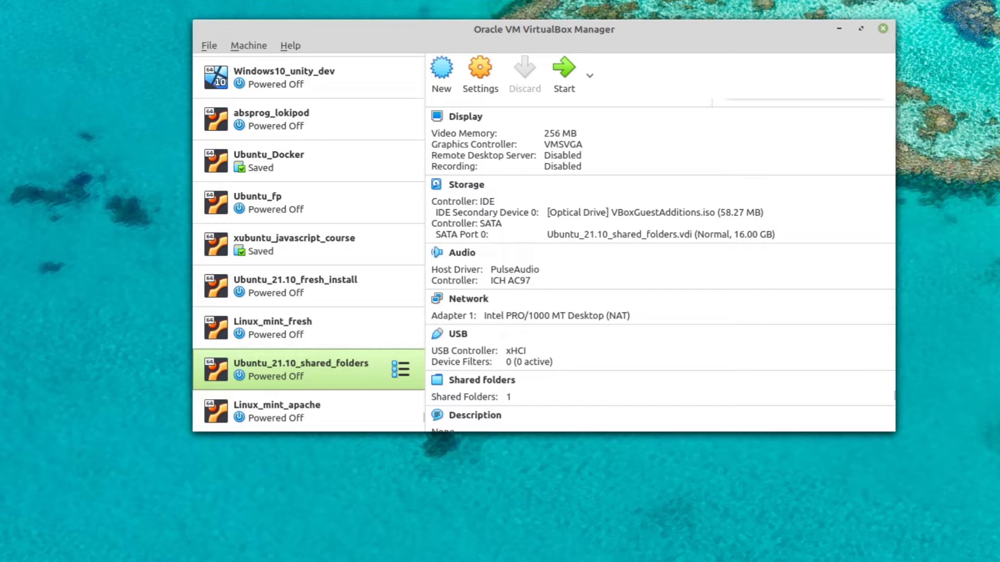
pyautogui.moveTo(322, 372)
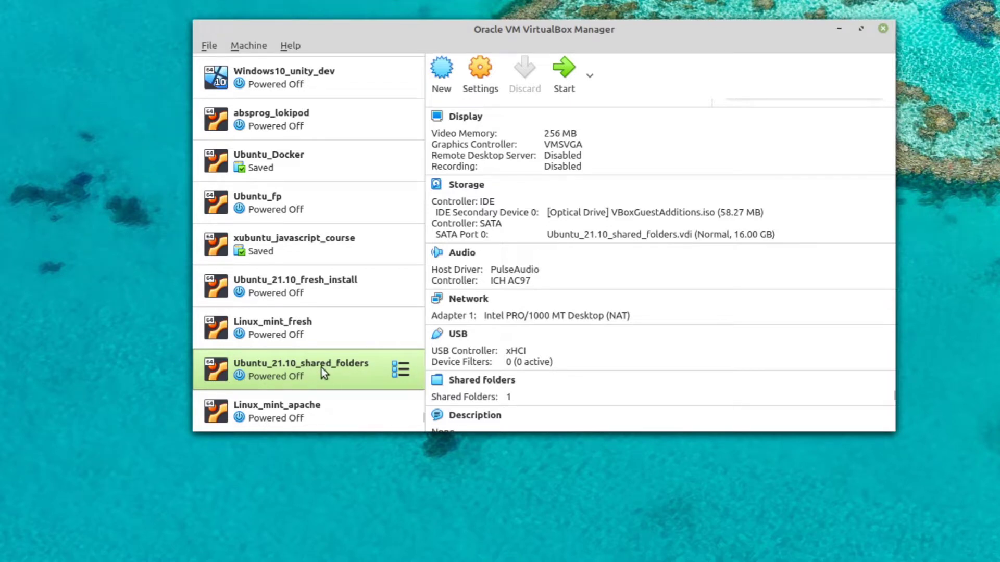
pyautogui.moveTo(385, 366)
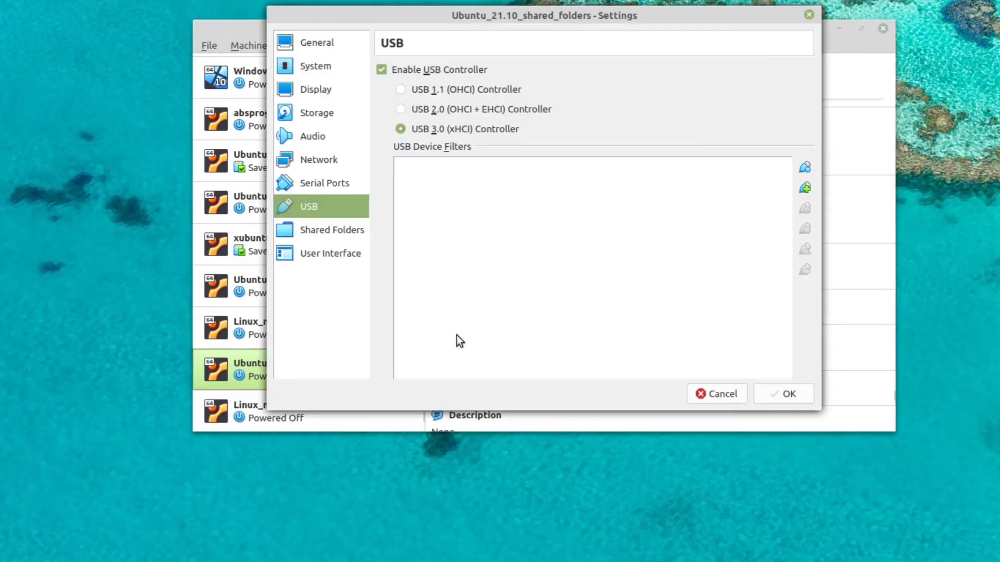
pyautogui.moveTo(313, 226)
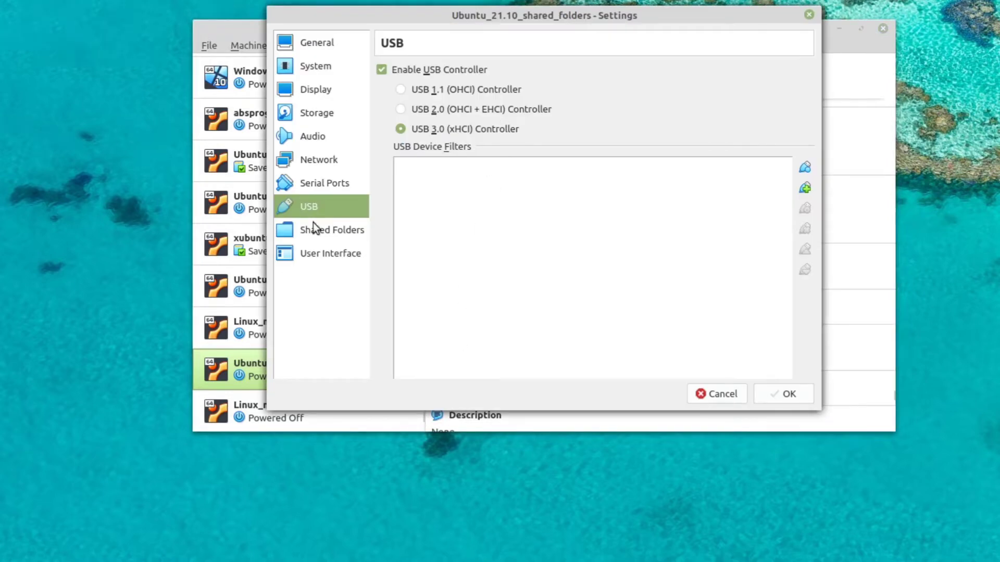
pyautogui.moveTo(417, 148)
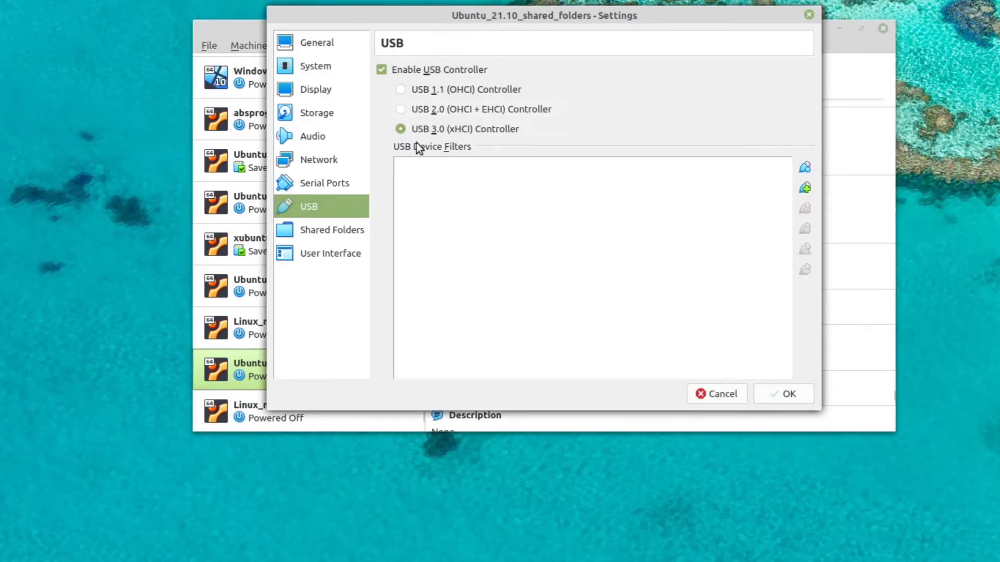
pyautogui.moveTo(395, 108)
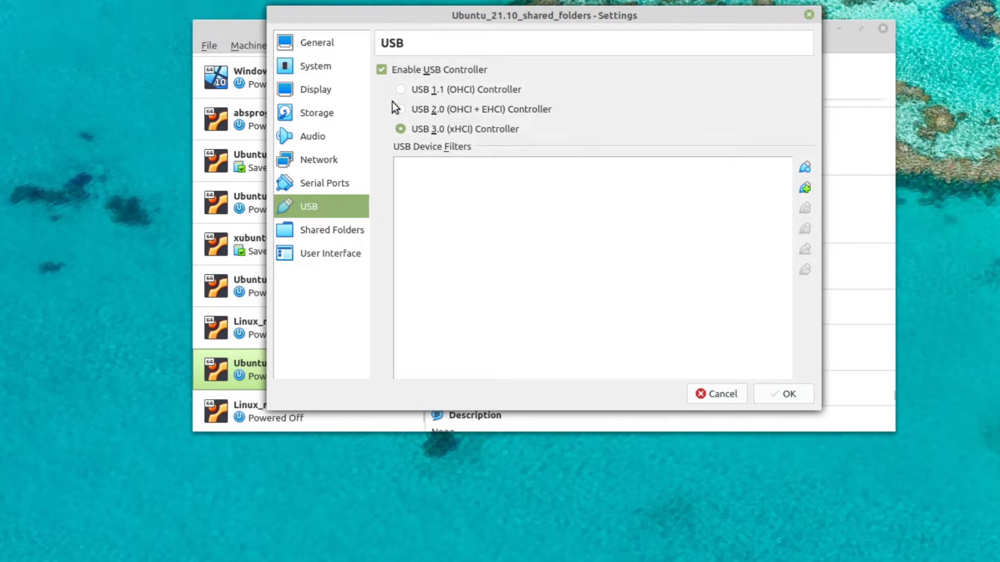
pyautogui.moveTo(419, 141)
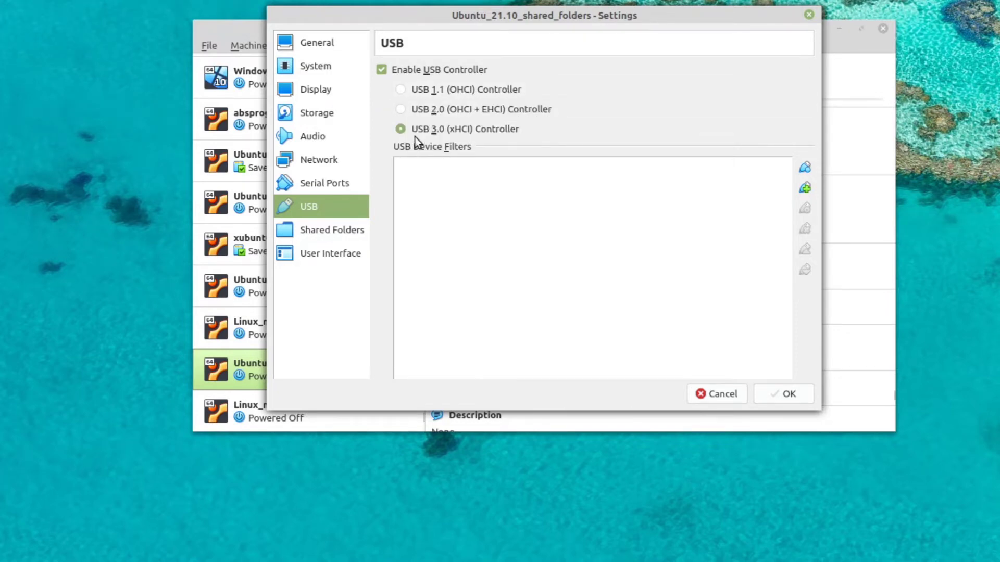
pyautogui.moveTo(454, 150)
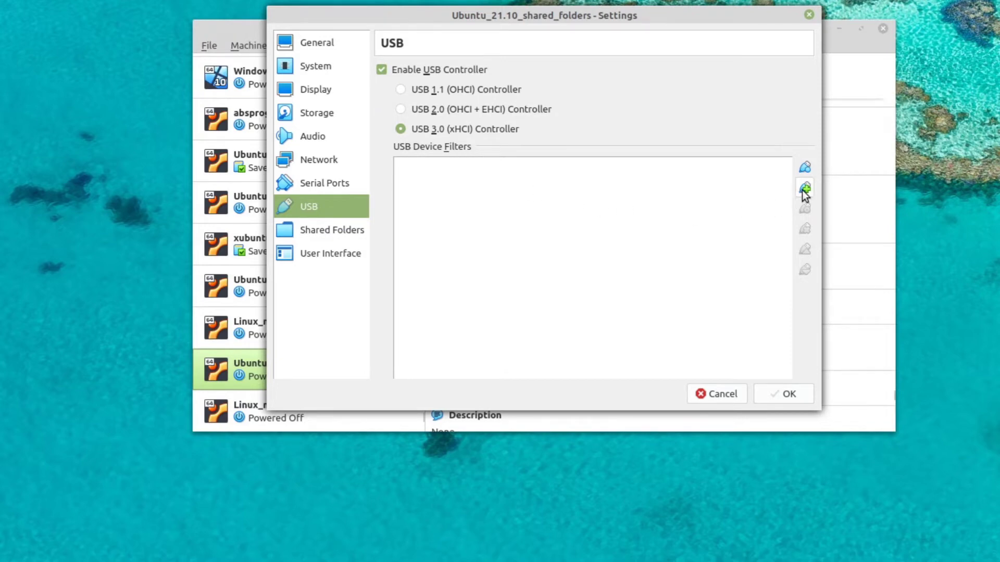
pyautogui.moveTo(806, 185)
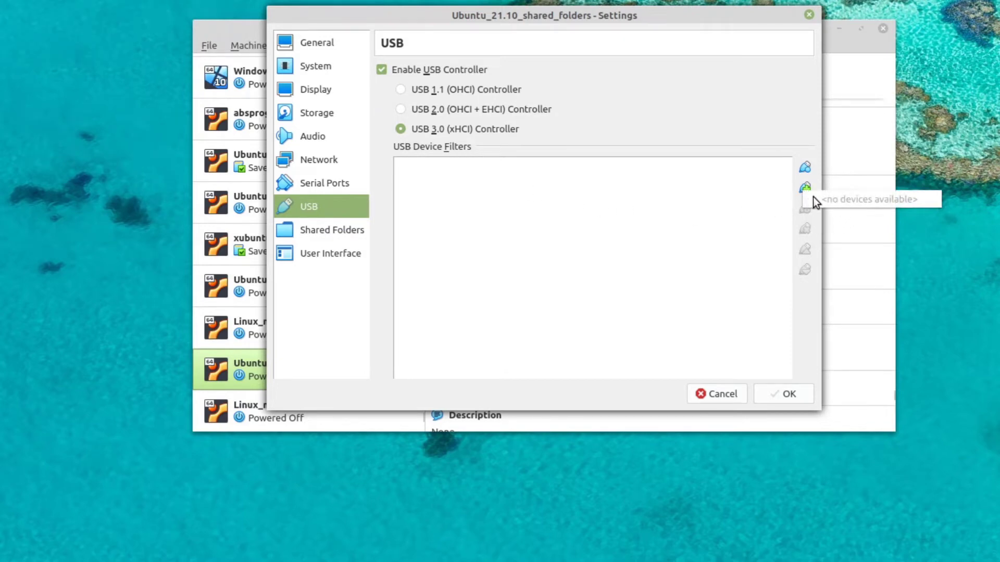
pyautogui.moveTo(725, 216)
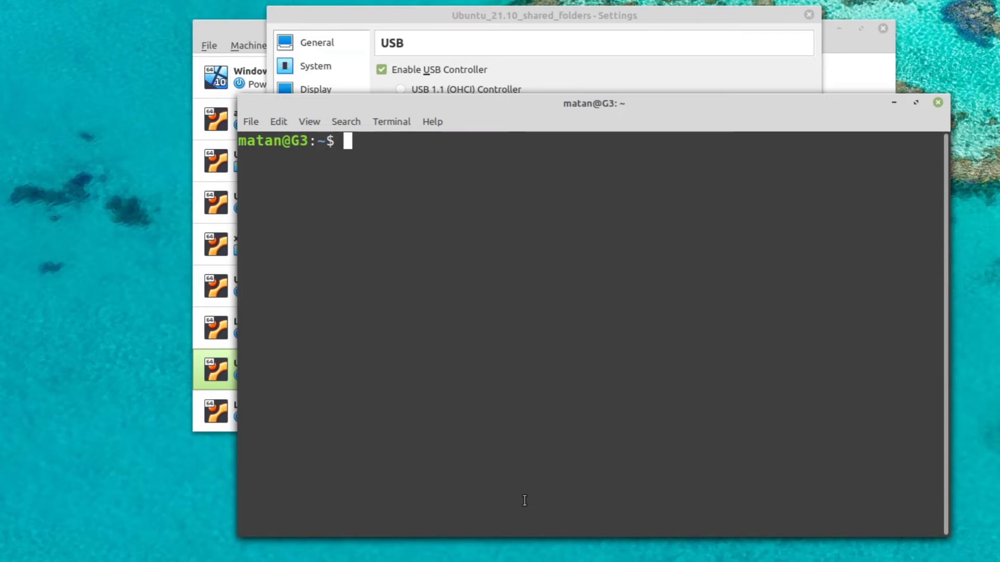
# Step: Run 'sudo adduser $USER vboxusers' to add the current user to the vboxusers group
pyautogui.write('sudo a')
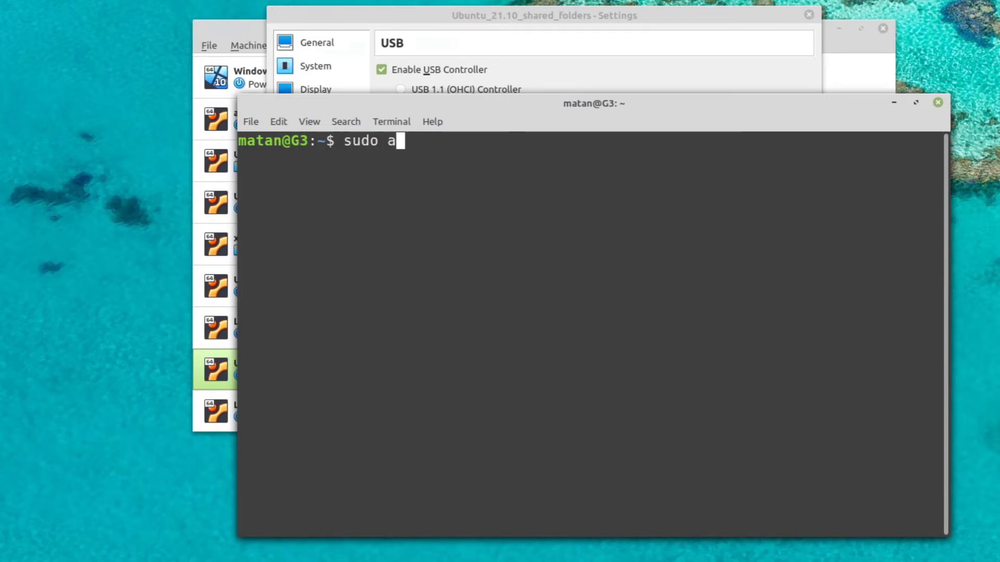
pyautogui.write('dduser $USER vboxusers')
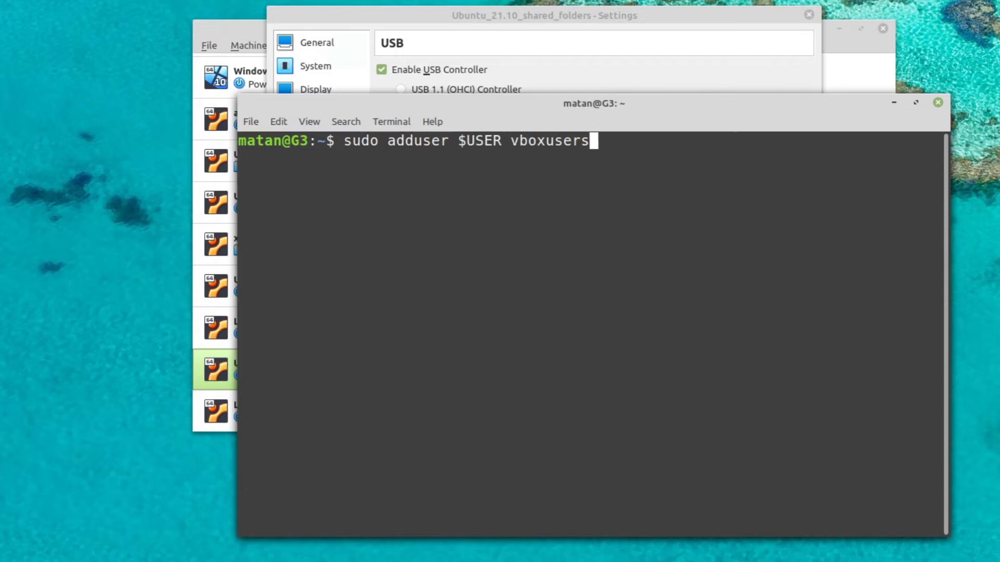
pyautogui.press('Return')
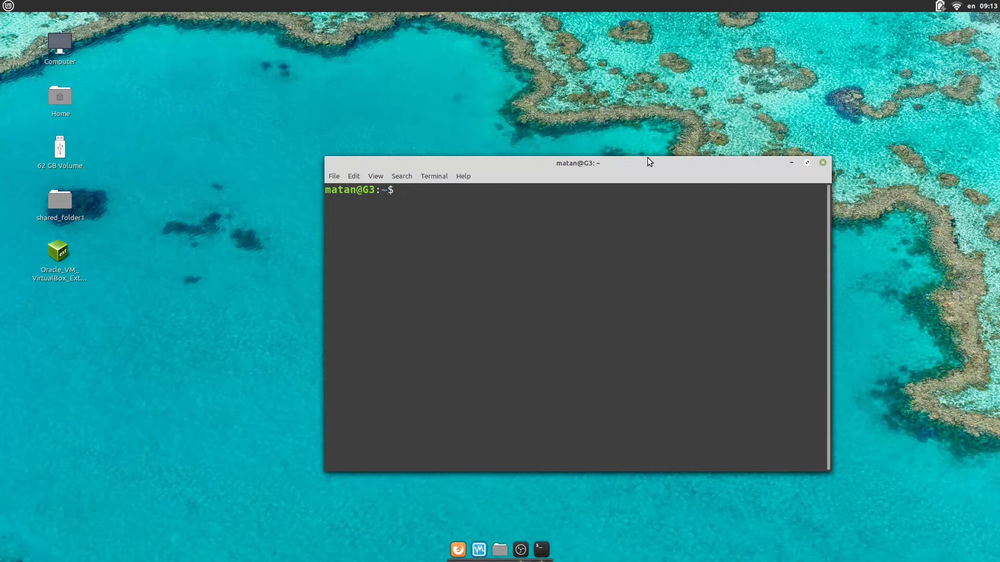
# Step: Confirm with 'groups' that vboxusers is listed and return to VirtualBox Manager
pyautogui.write('groups')
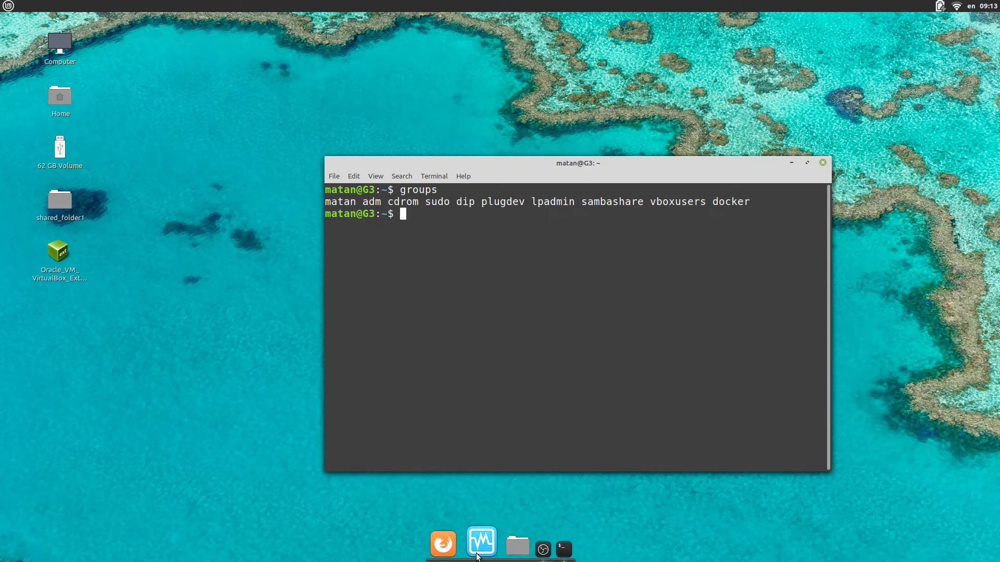
pyautogui.click(481, 542)
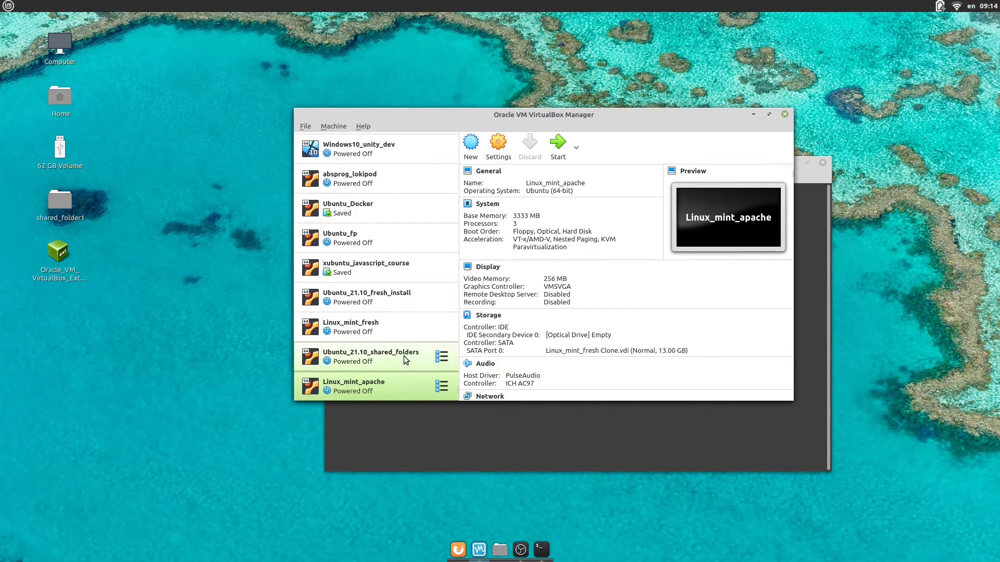
# Step: Add a USB device filter for SanDisk Ultra [0100] in the VM's USB settings
pyautogui.click(371, 356)
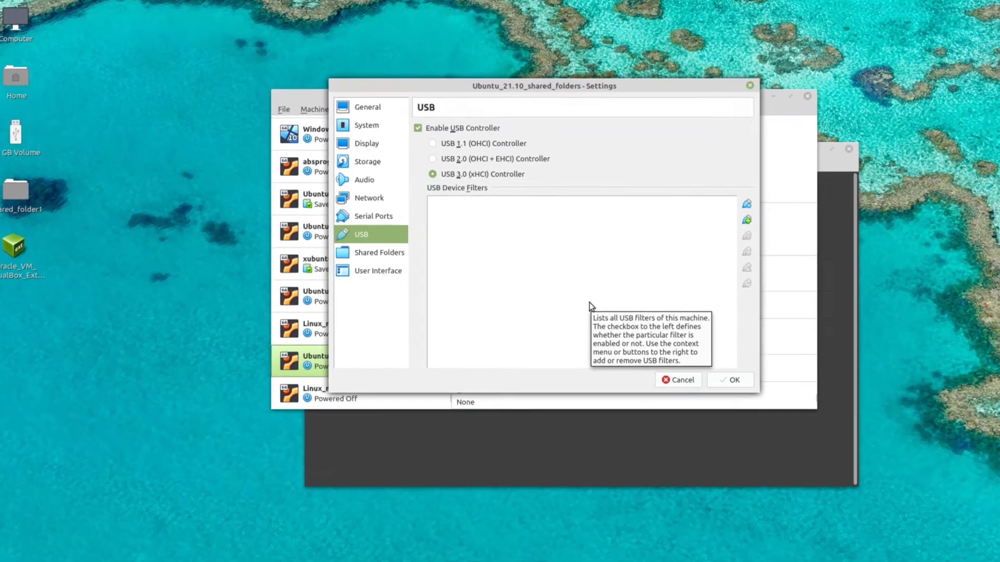
pyautogui.moveTo(544, 86); pyautogui.dragTo(546, 21)
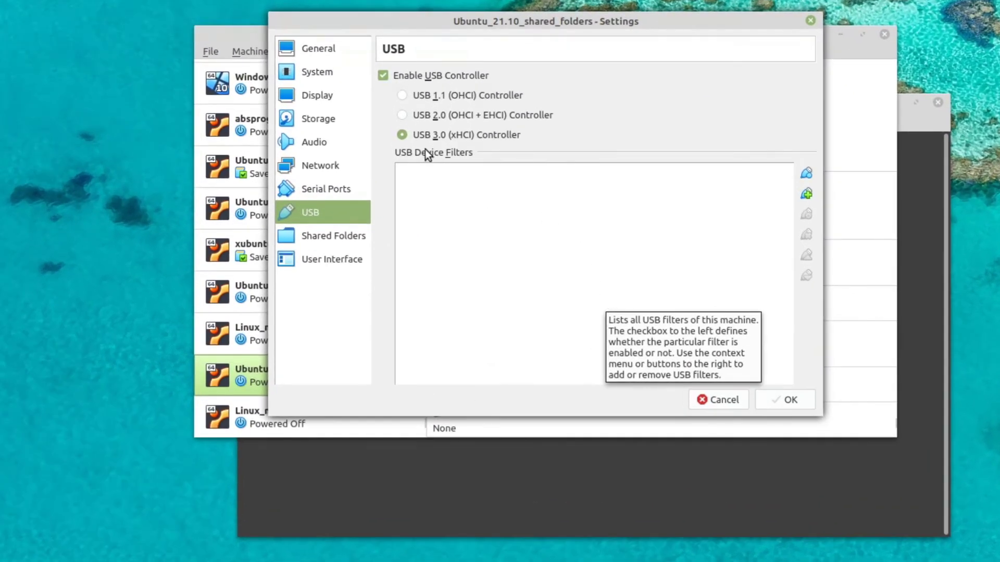
pyautogui.moveTo(619, 184)
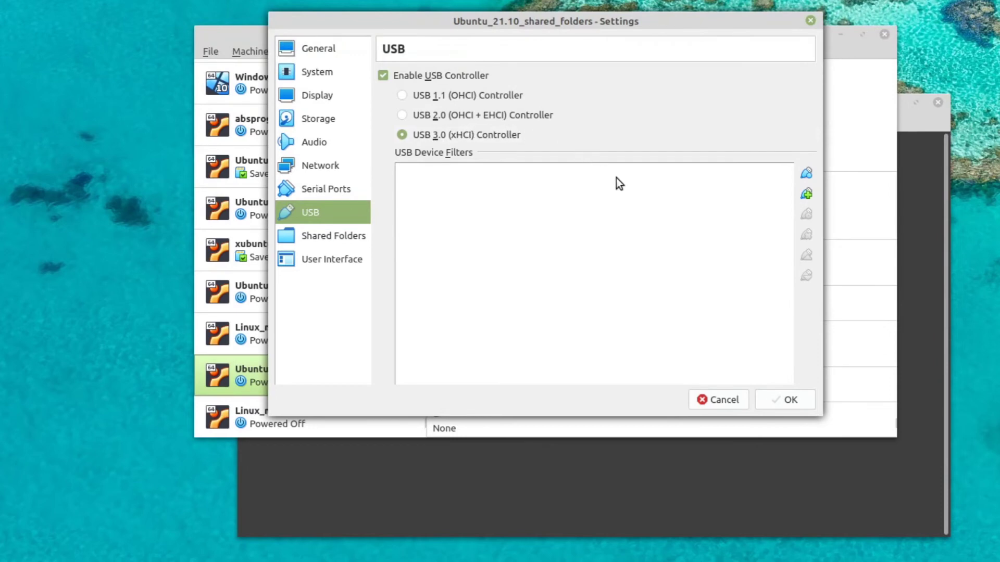
pyautogui.click(806, 194)
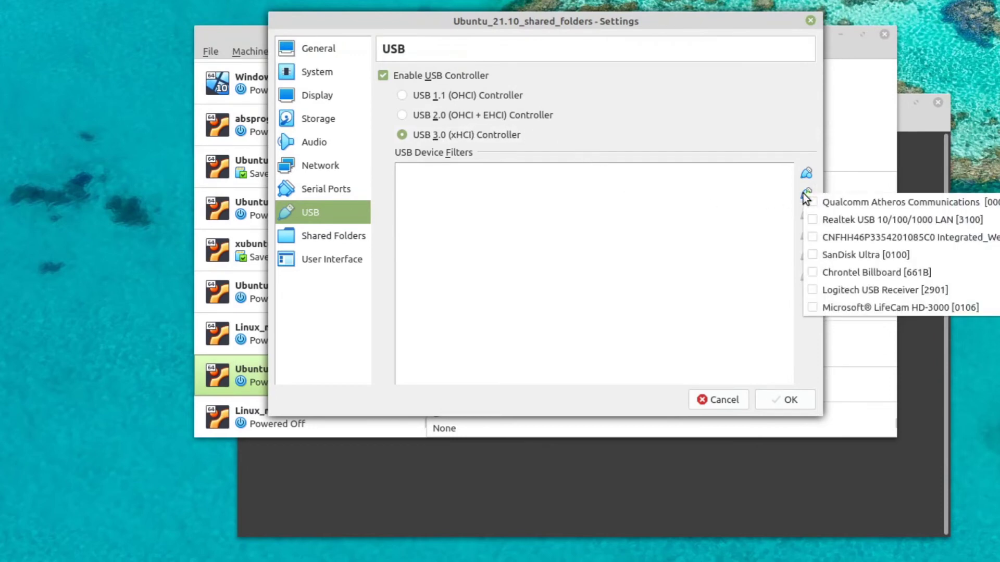
pyautogui.moveTo(802, 192)
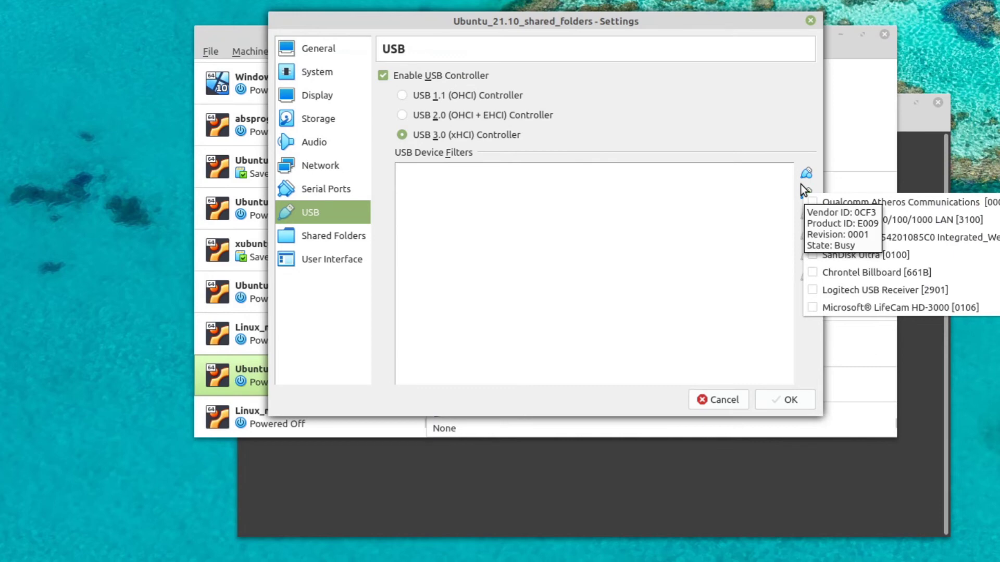
pyautogui.moveTo(847, 196)
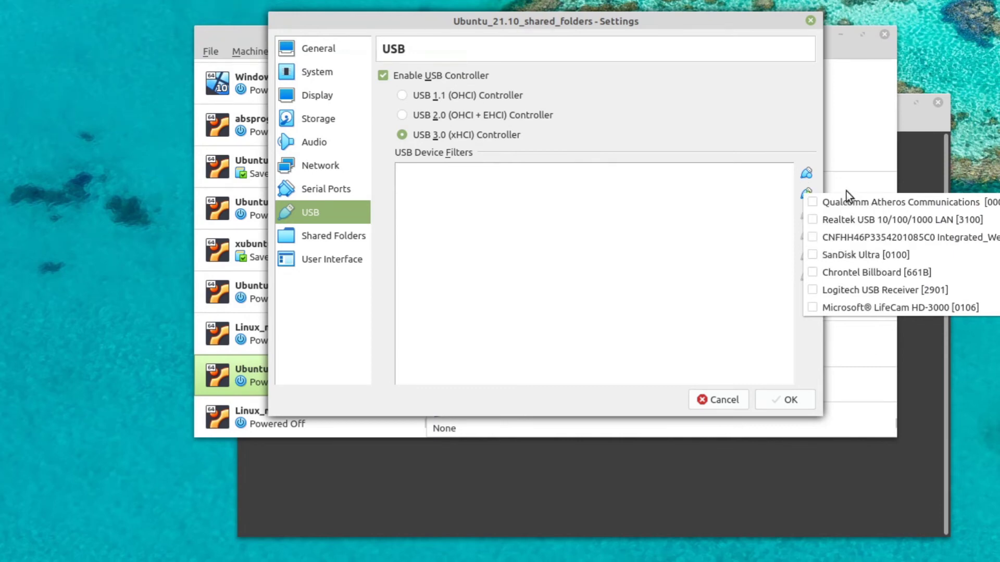
pyautogui.click(859, 254)
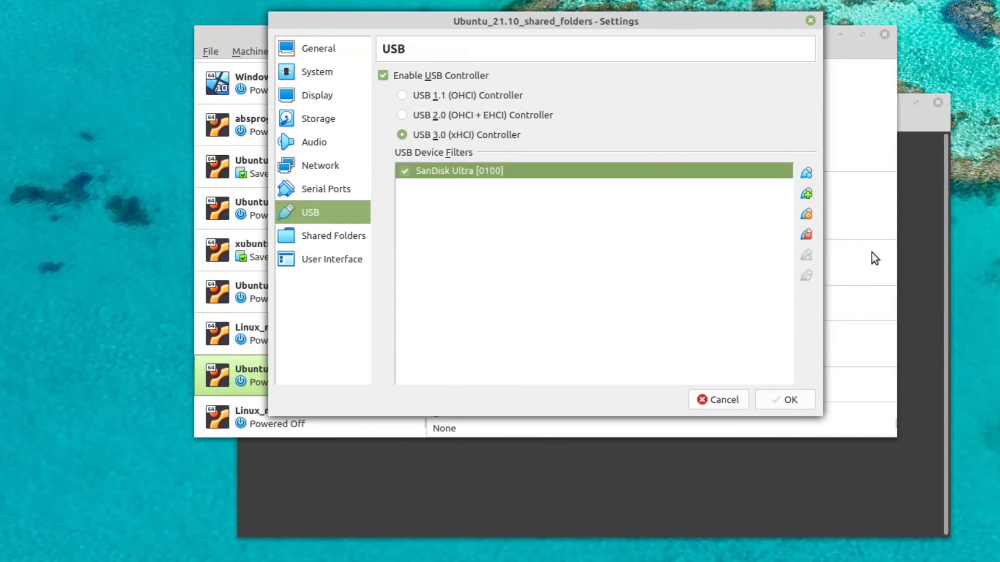
pyautogui.moveTo(445, 172)
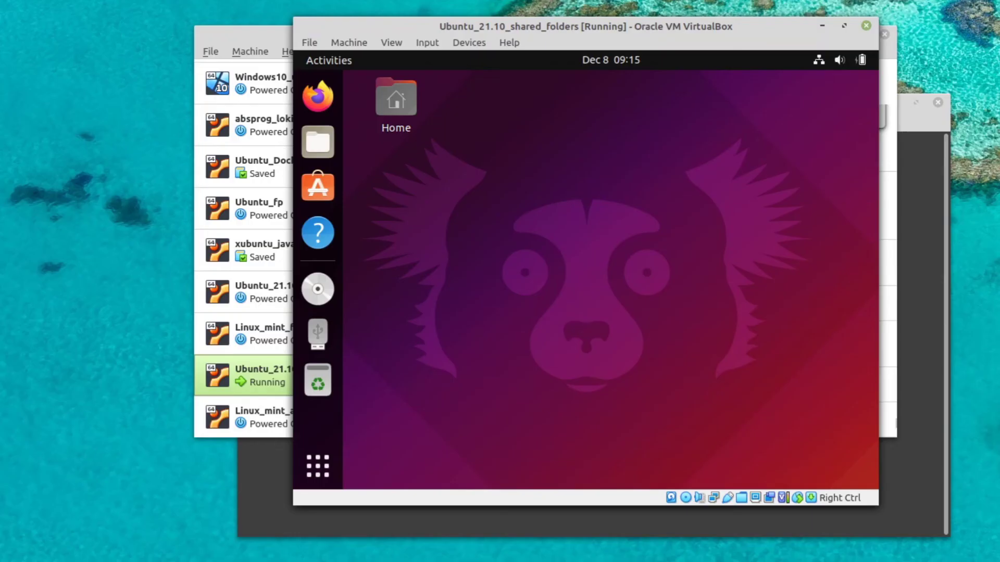
pyautogui.moveTo(361, 338)
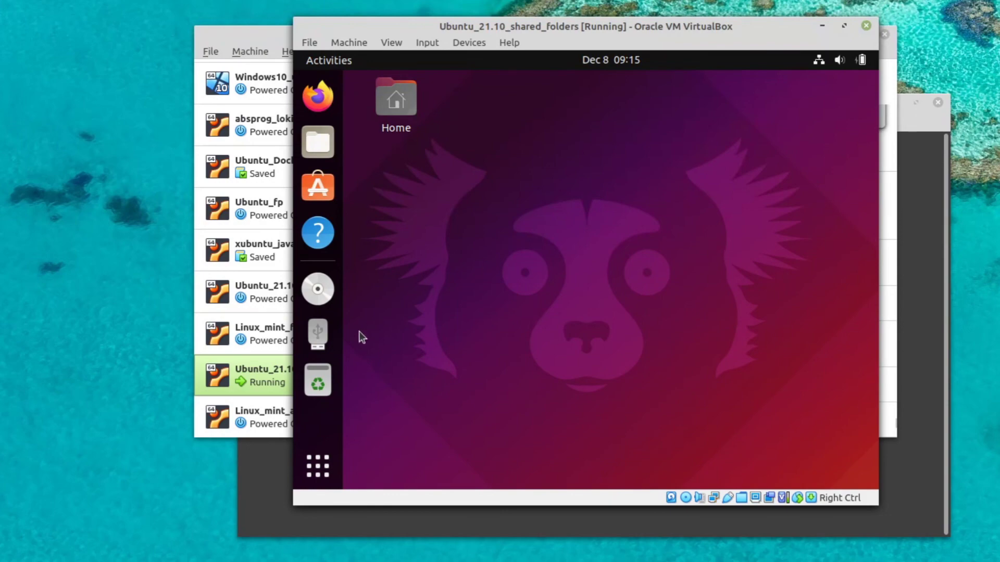